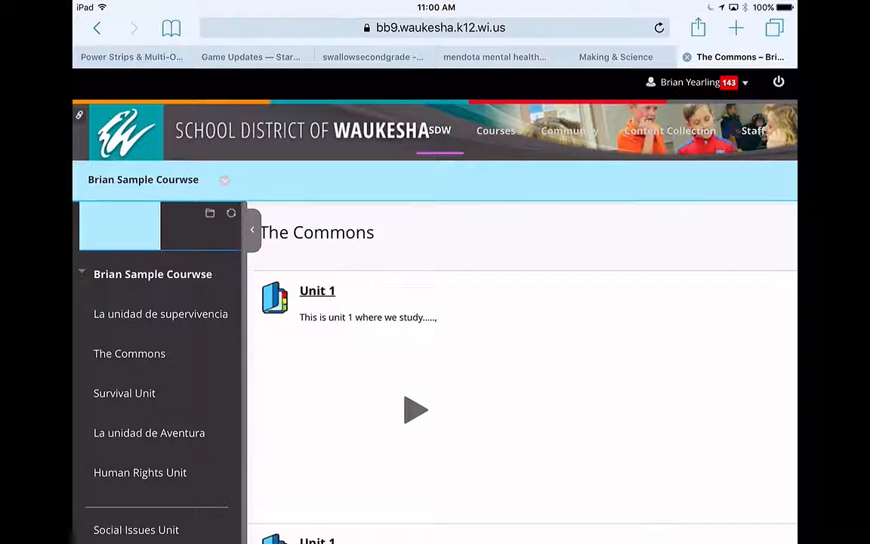
Open Assignment 1 and start attaching a file via Browse My Computer under Assignment Submission.
scroll(down, 3)
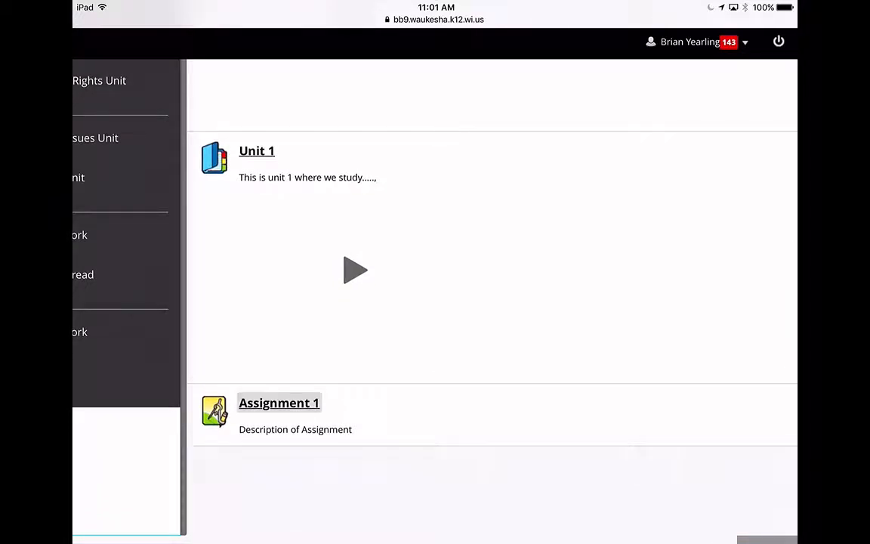
click(278, 401)
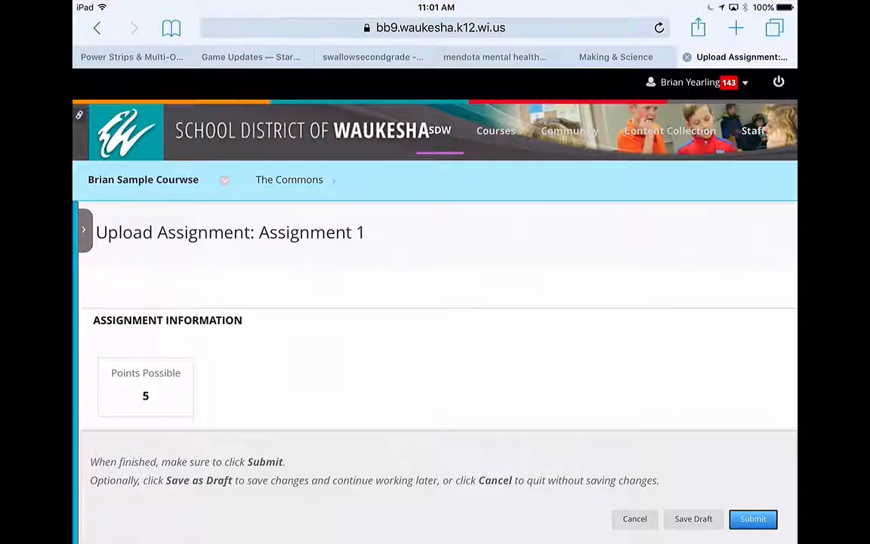
scroll(down, 3)
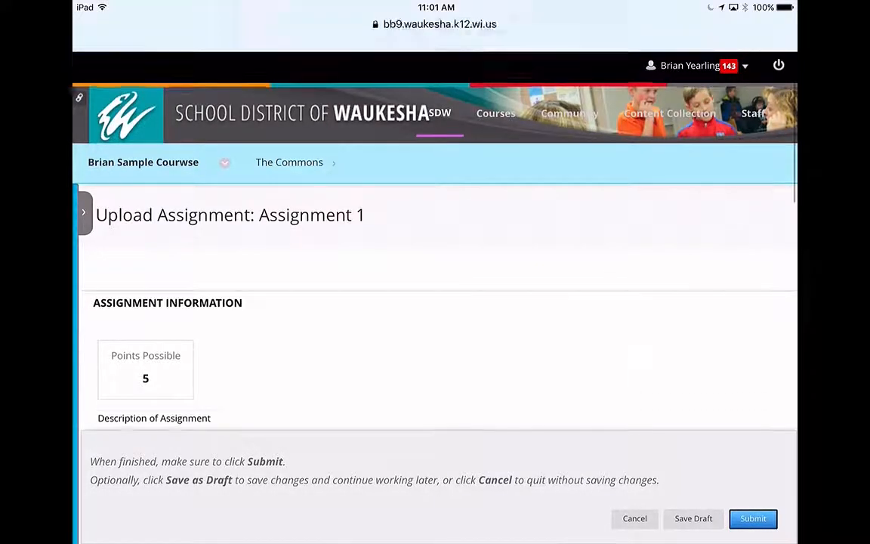
scroll(down, 3)
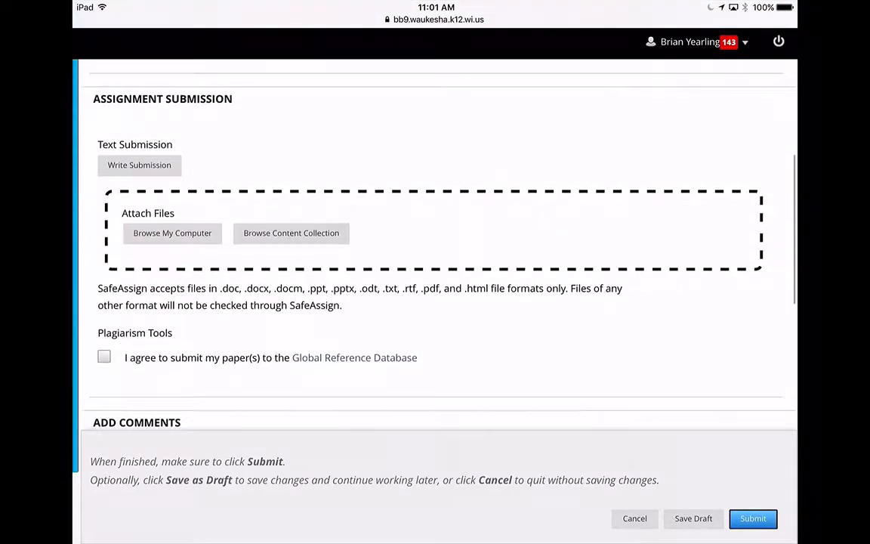
click(172, 233)
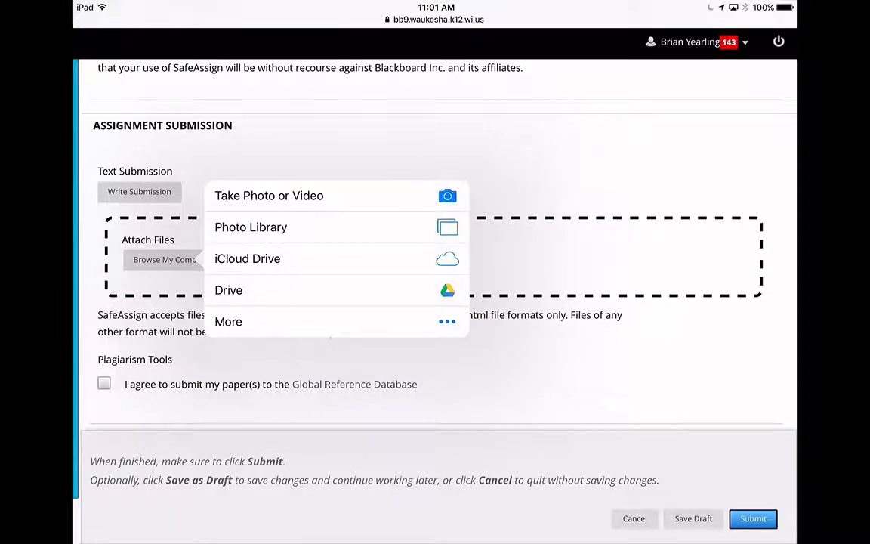
From the school district Drive account, search '.do' and attach Research Paper.docx.
click(230, 290)
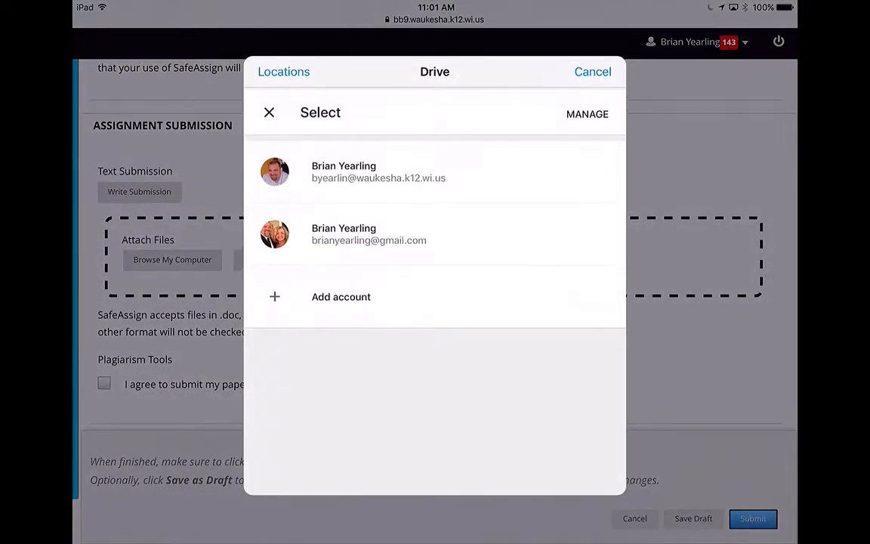
click(343, 172)
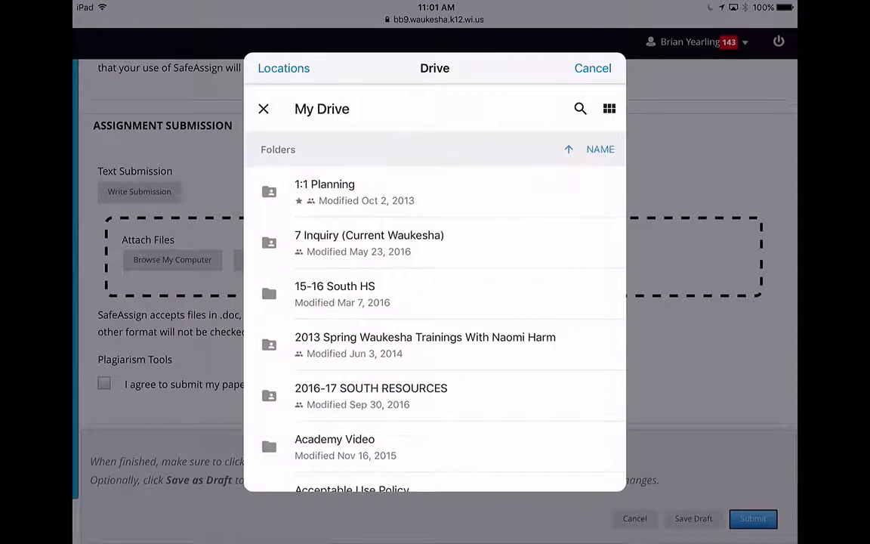
click(580, 109)
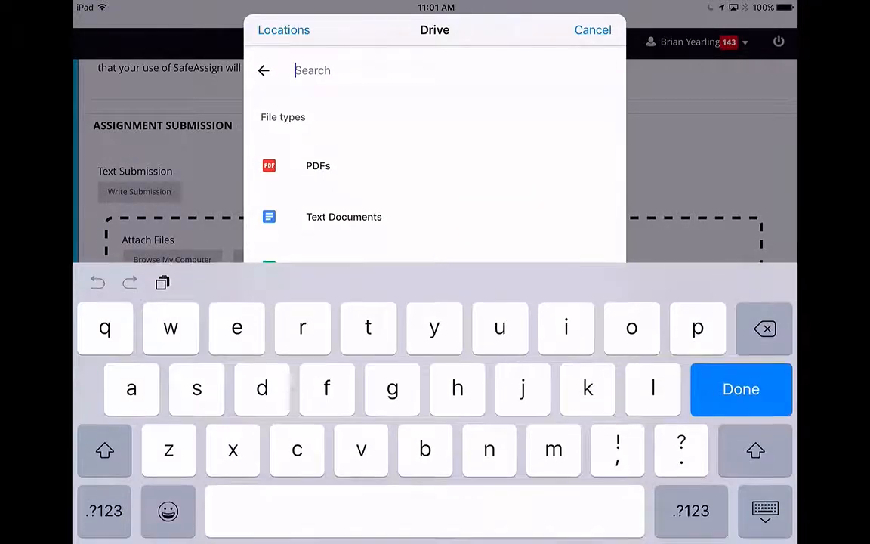
text(.docx)
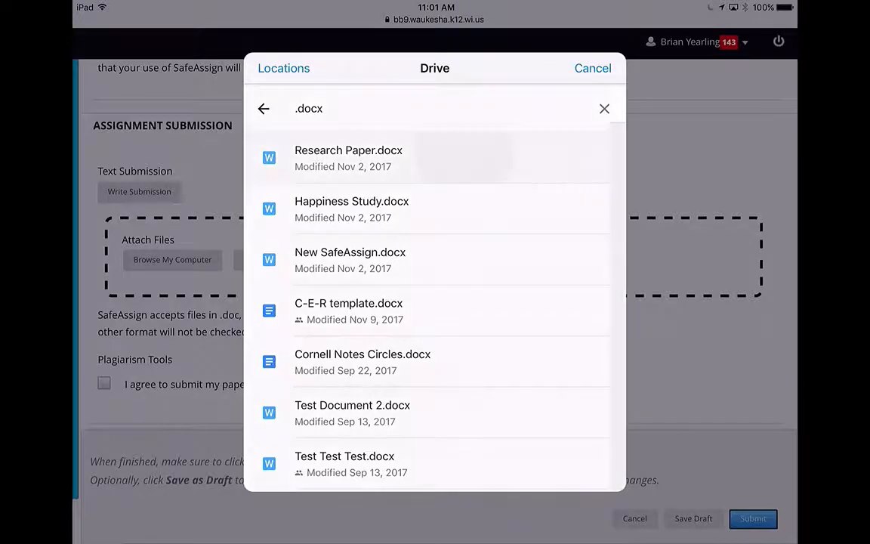
click(348, 157)
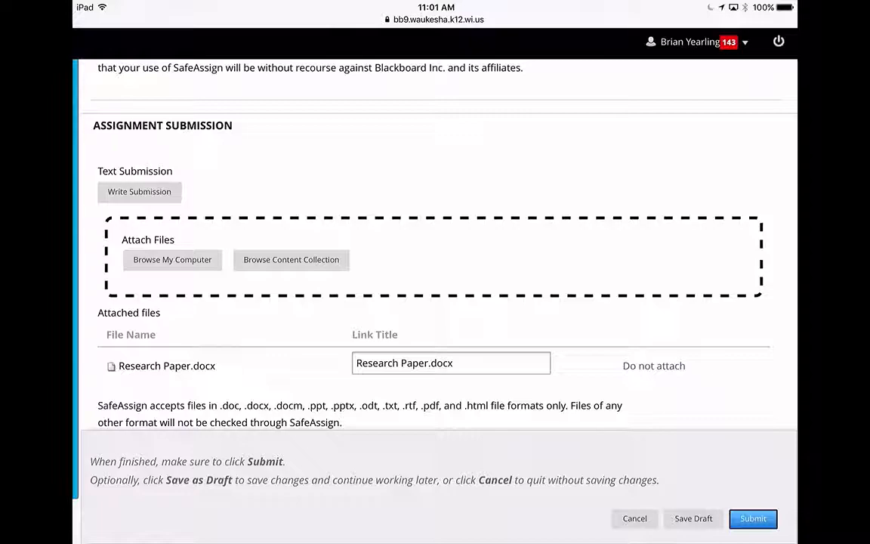
Tick 'I agree to submit my paper(s)' to the Global Reference Database and submit.
scroll(down, 3)
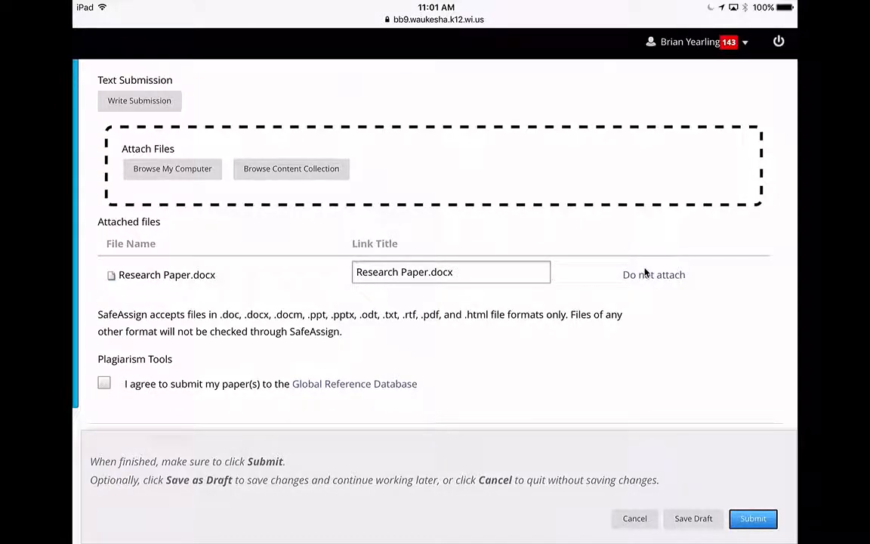
click(102, 384)
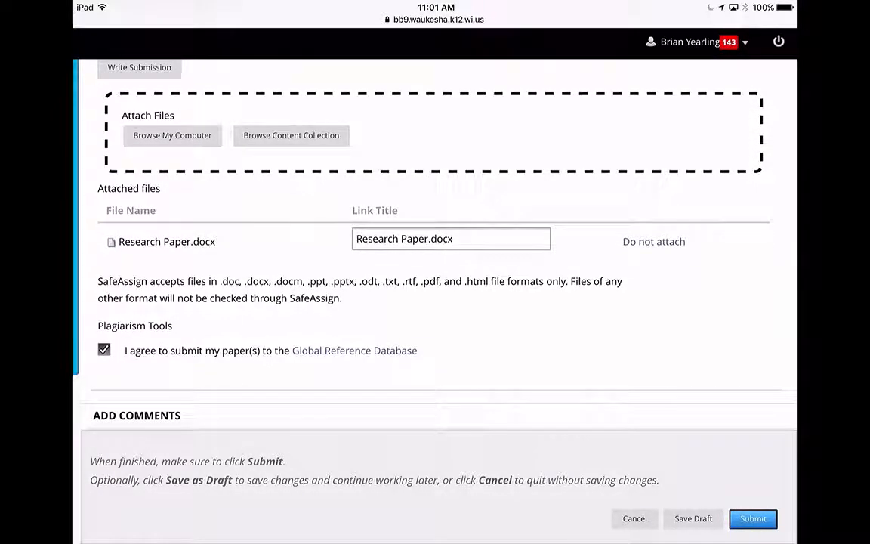
scroll(down, 3)
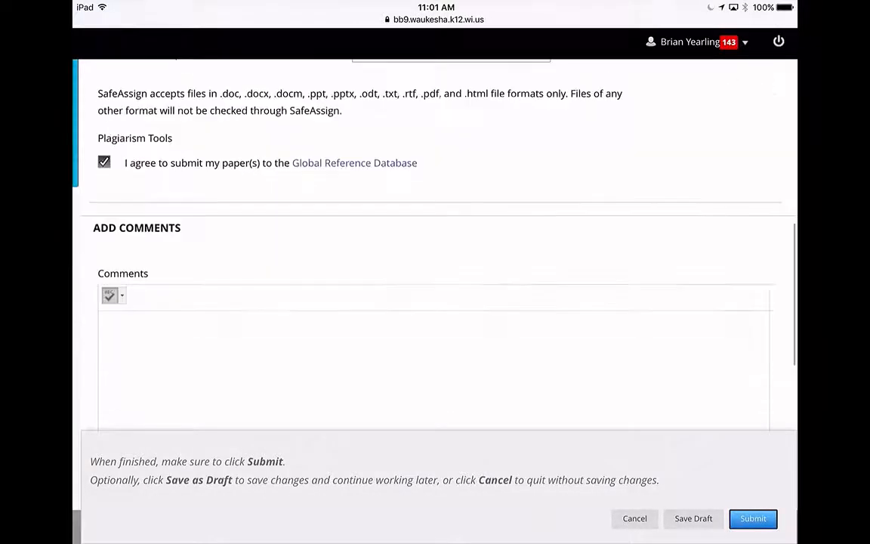
scroll(down, 3)
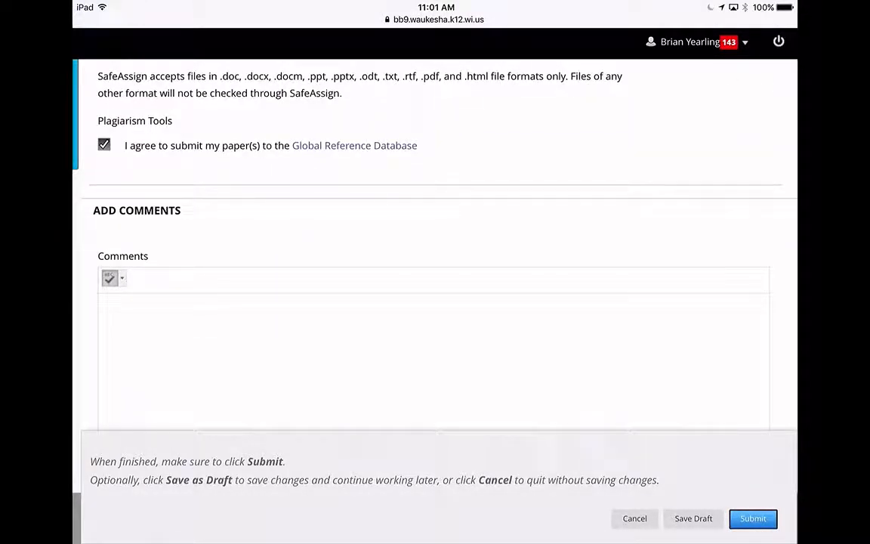
click(756, 518)
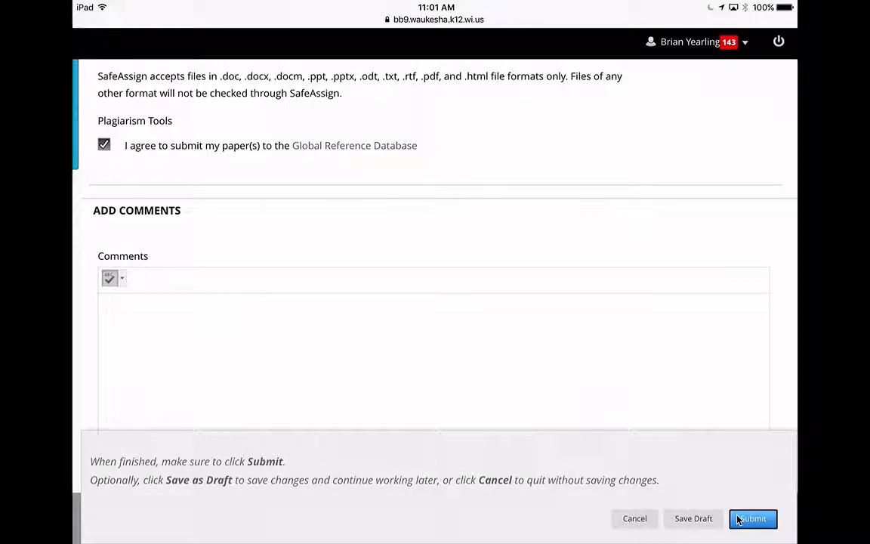
Confirm the submission and show the Research Paper preview in Review Submission History.
click(754, 519)
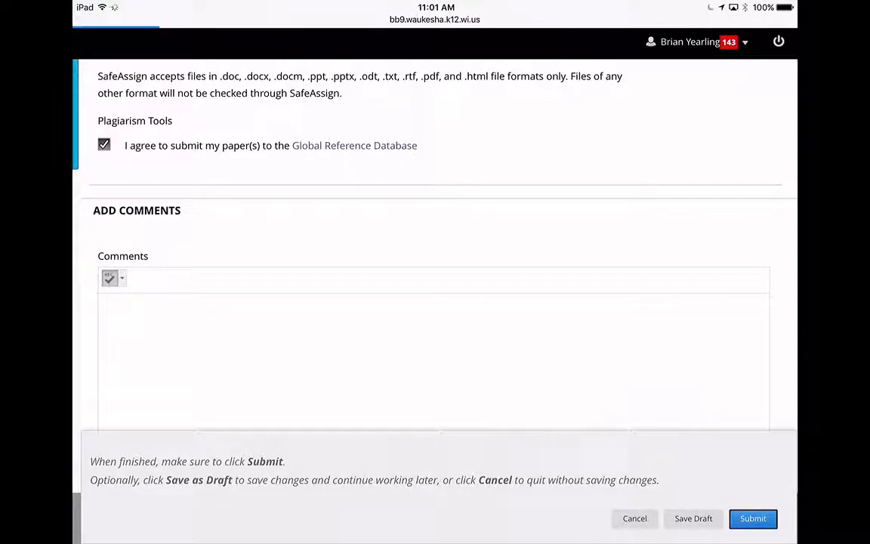
click(753, 518)
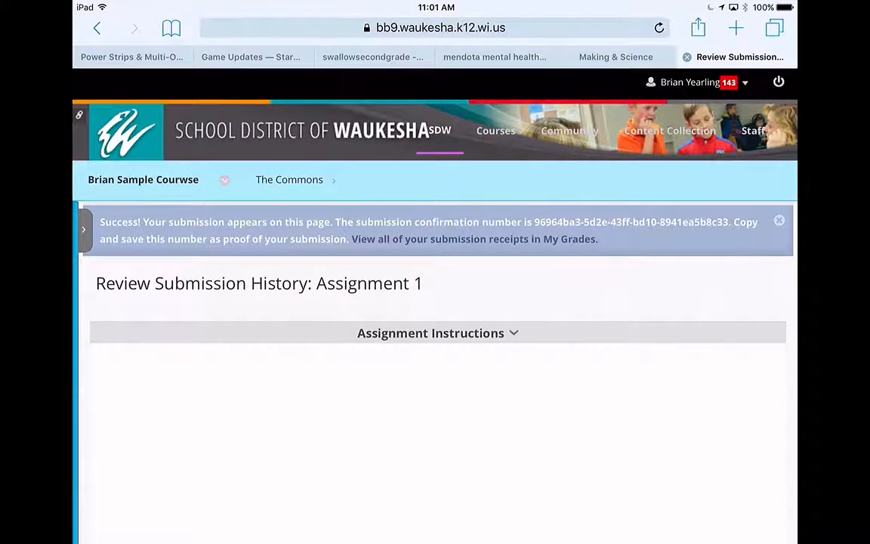
click(430, 332)
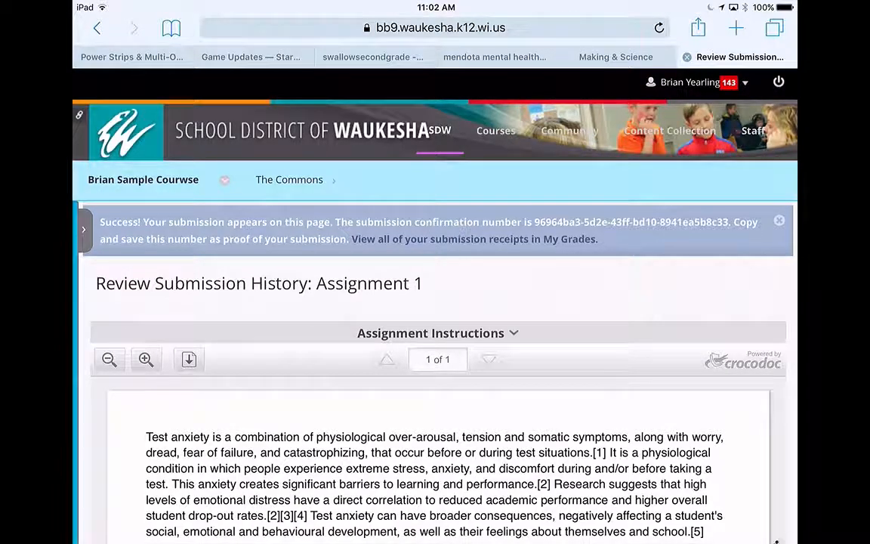